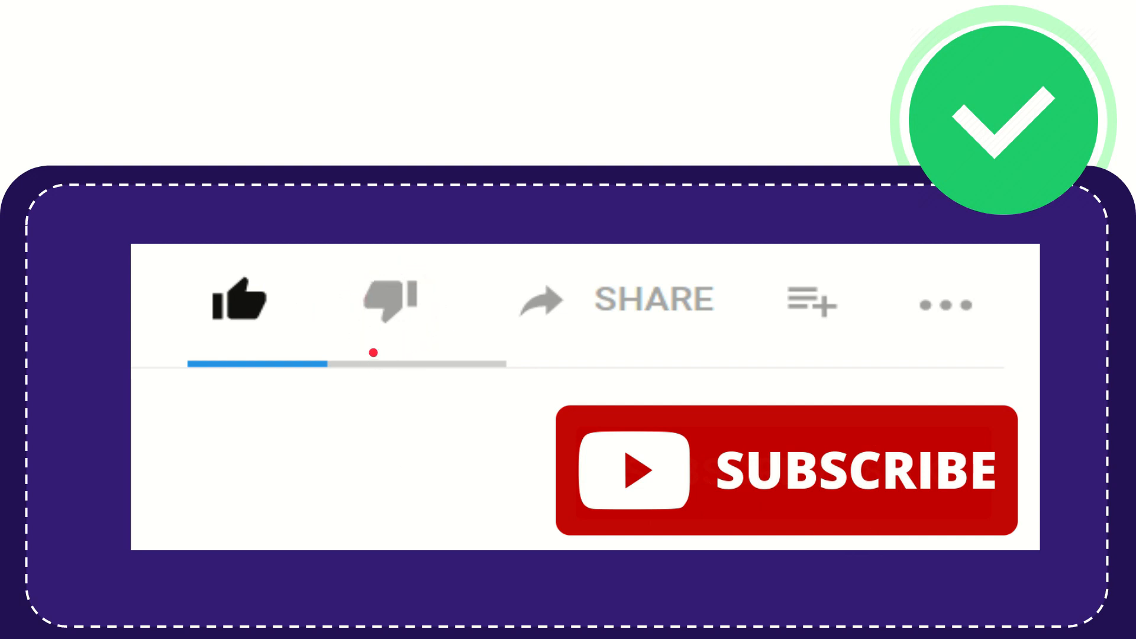
{"action": "left_click", "coordinate": [391, 299]}
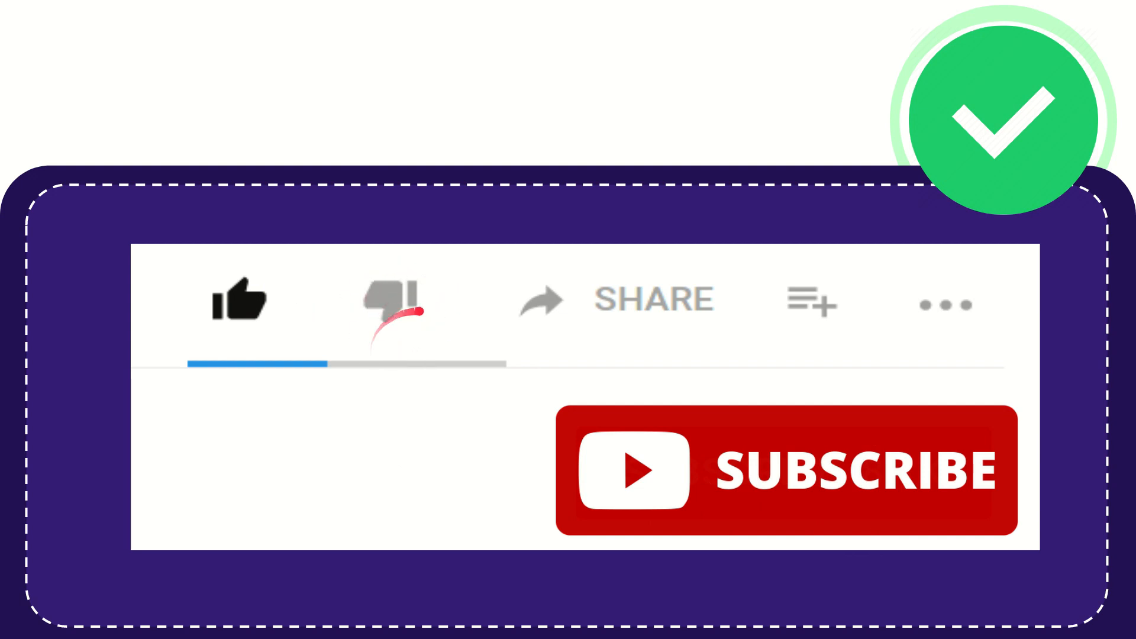